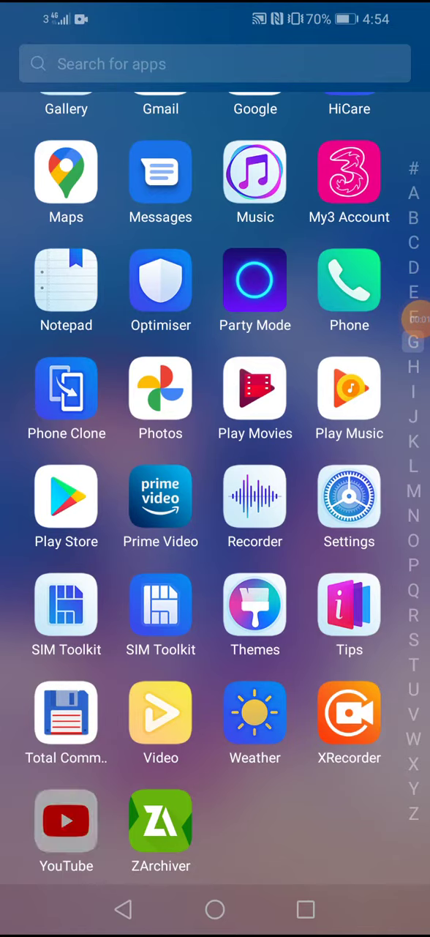
# Launch YouTube from the launcher and start the 'Meet the Stars (Part 1)' astronomy song video
pyautogui.click(66, 819)
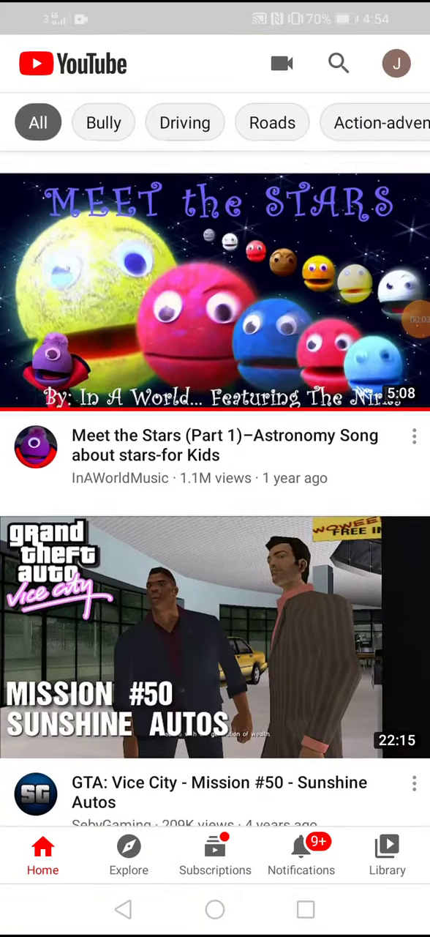
pyautogui.click(215, 285)
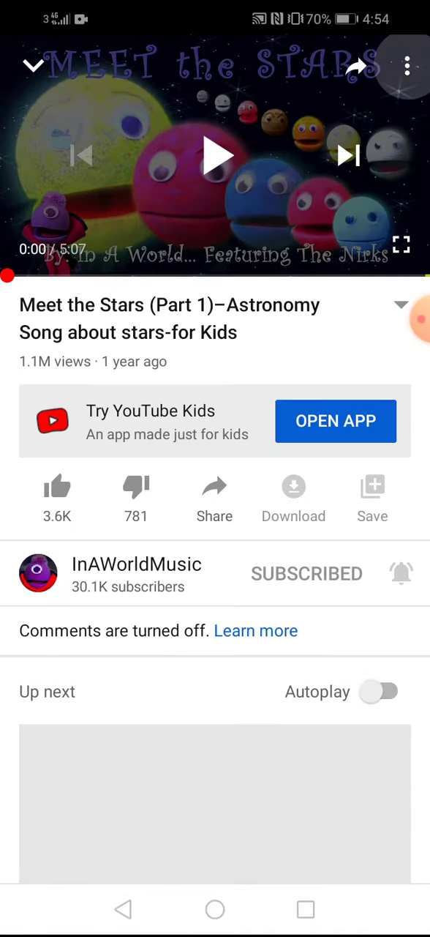